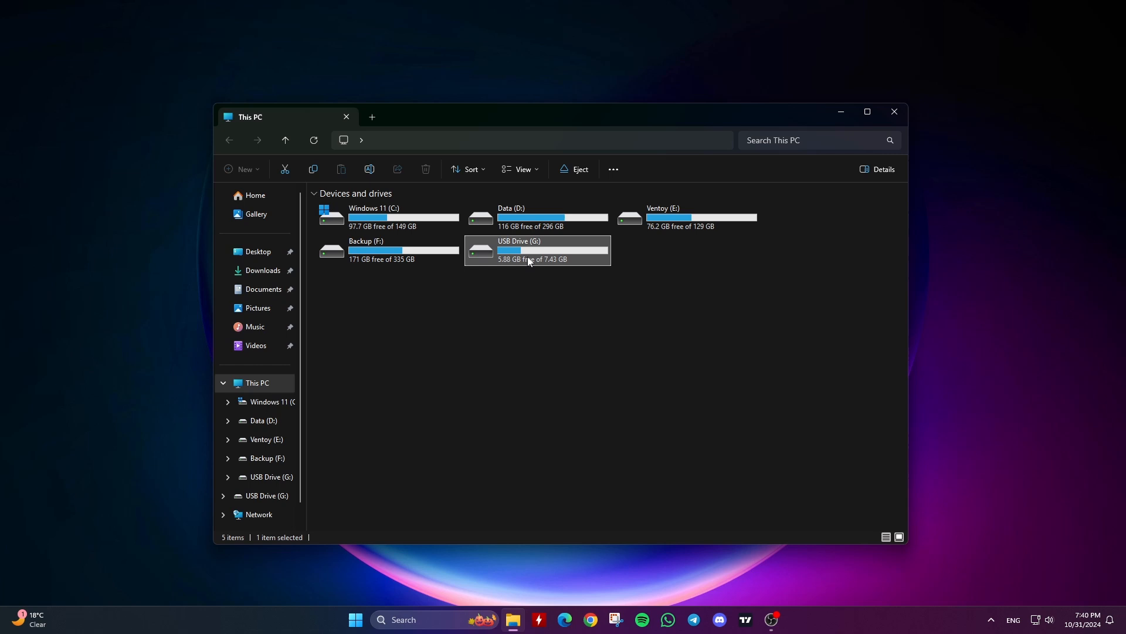
Step: Open the Format window for USB Drive (G:) from its context menu
{"action": "right_click", "coordinate": [530, 260]}
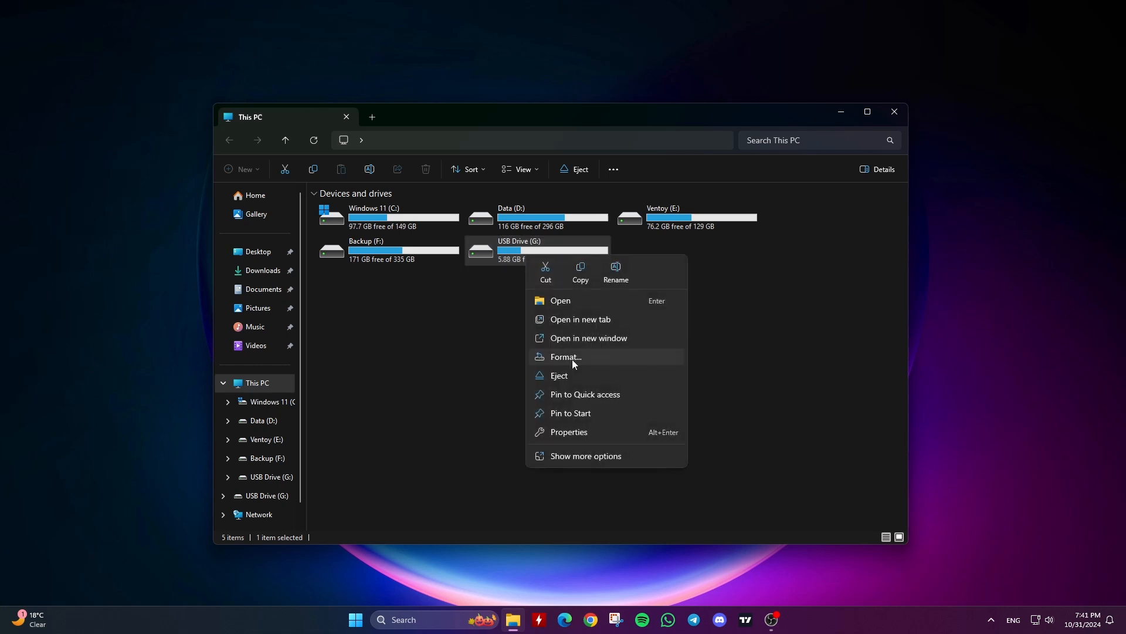
{"action": "left_click", "coordinate": [566, 356]}
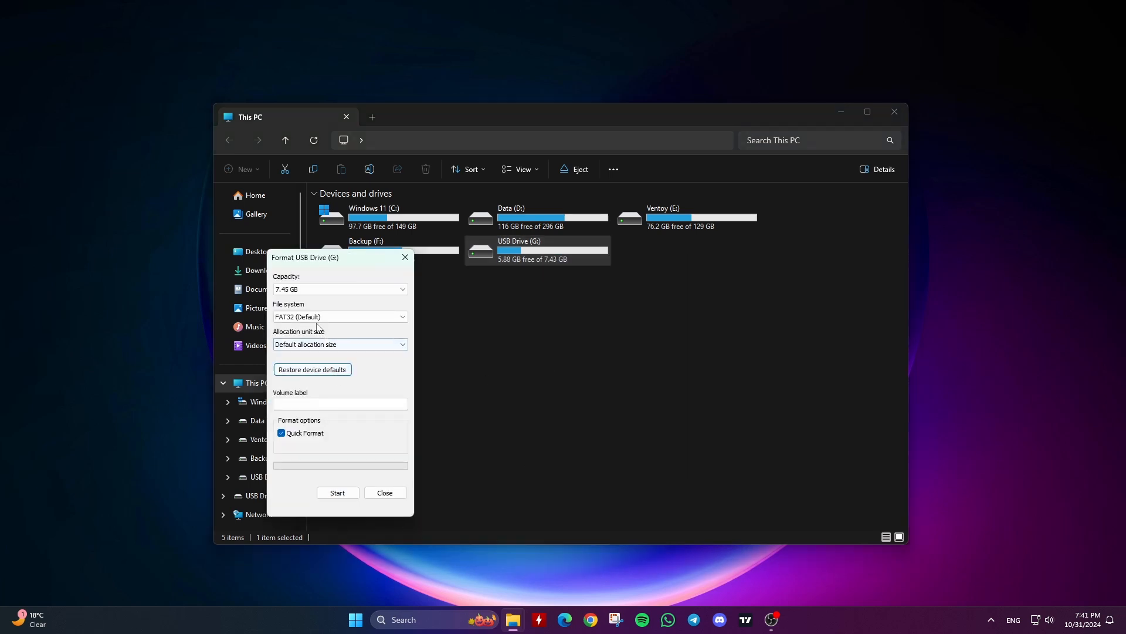
Step: Format USB Drive (G:) as FAT32 with 4096-byte allocation units
{"action": "left_click", "coordinate": [340, 344]}
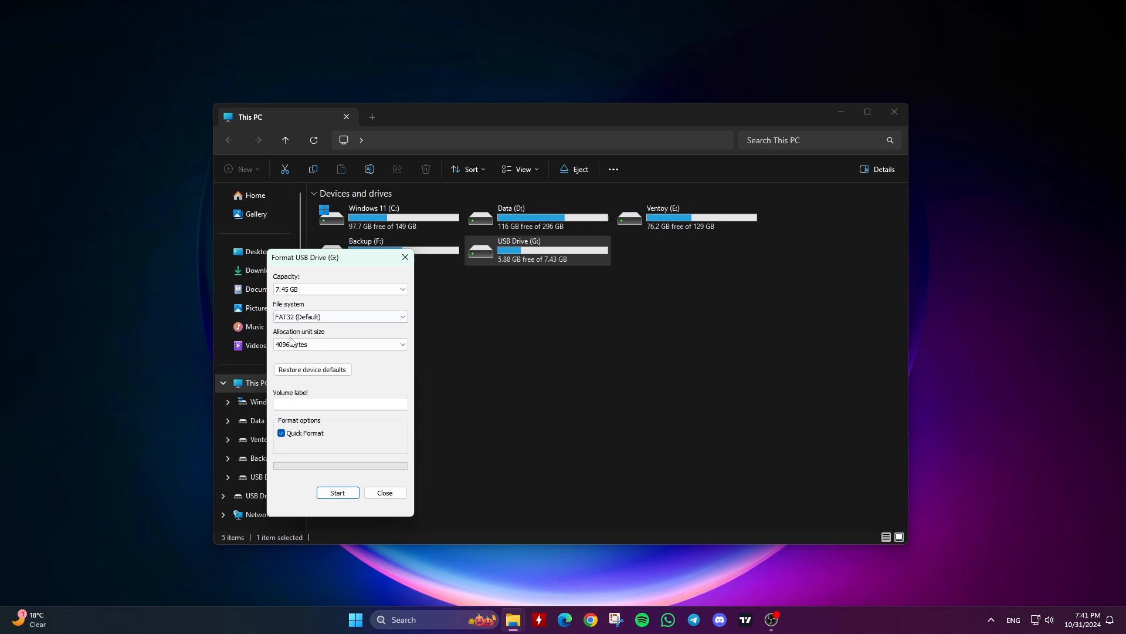
{"action": "left_click", "coordinate": [337, 492]}
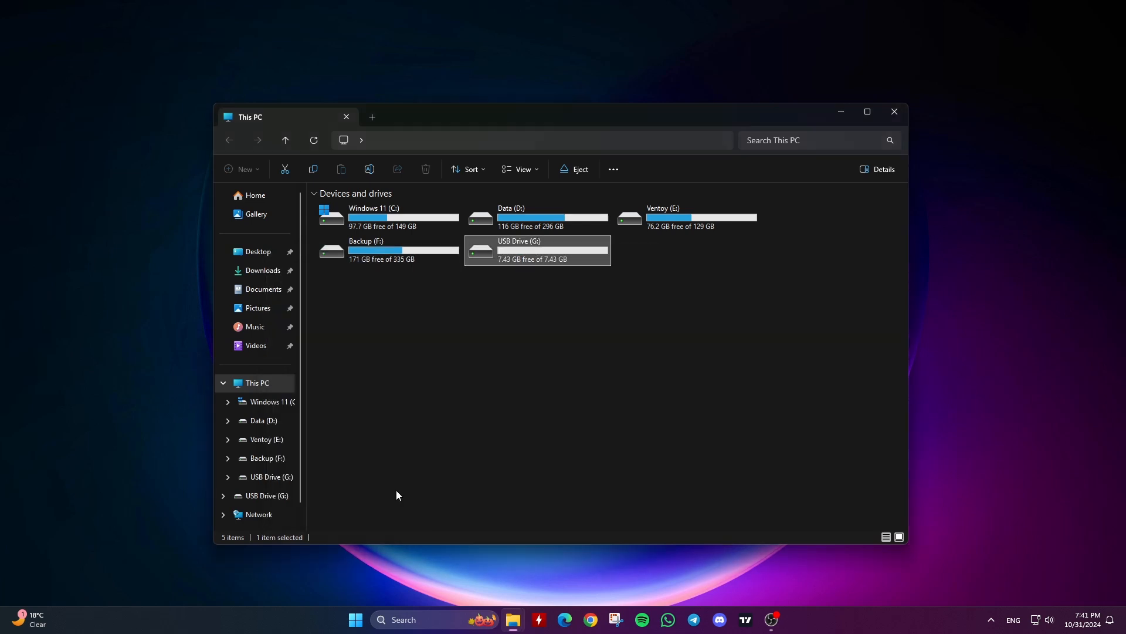
{"action": "left_click", "coordinate": [894, 111]}
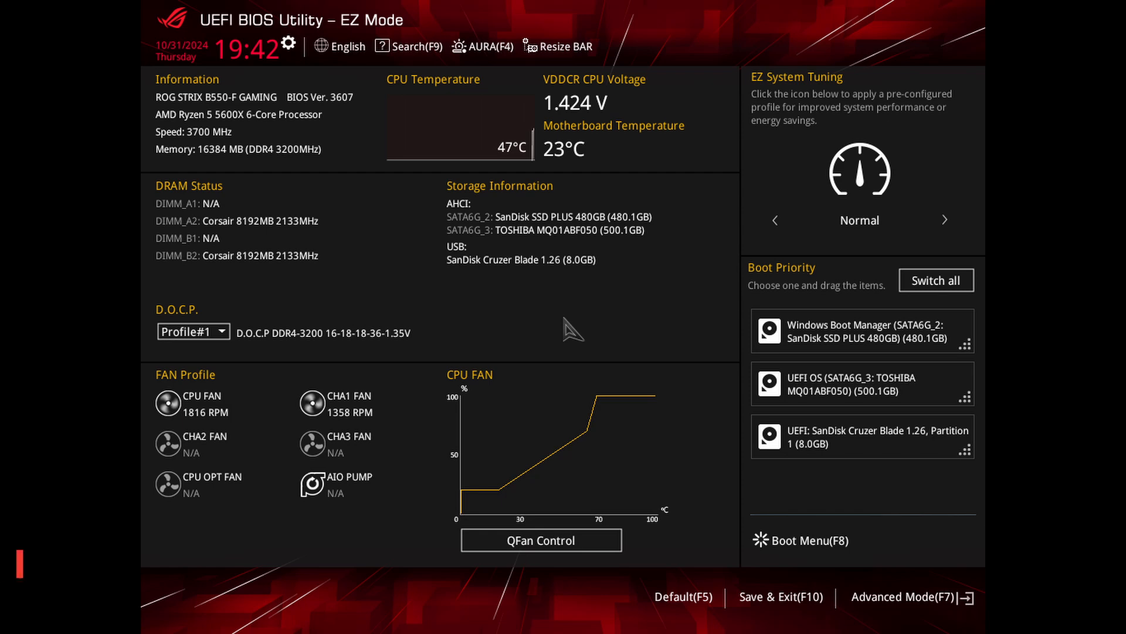
Step: Capture a screenshot of the BIOS EZ Mode screen with F12
{"action": "key", "text": "F12"}
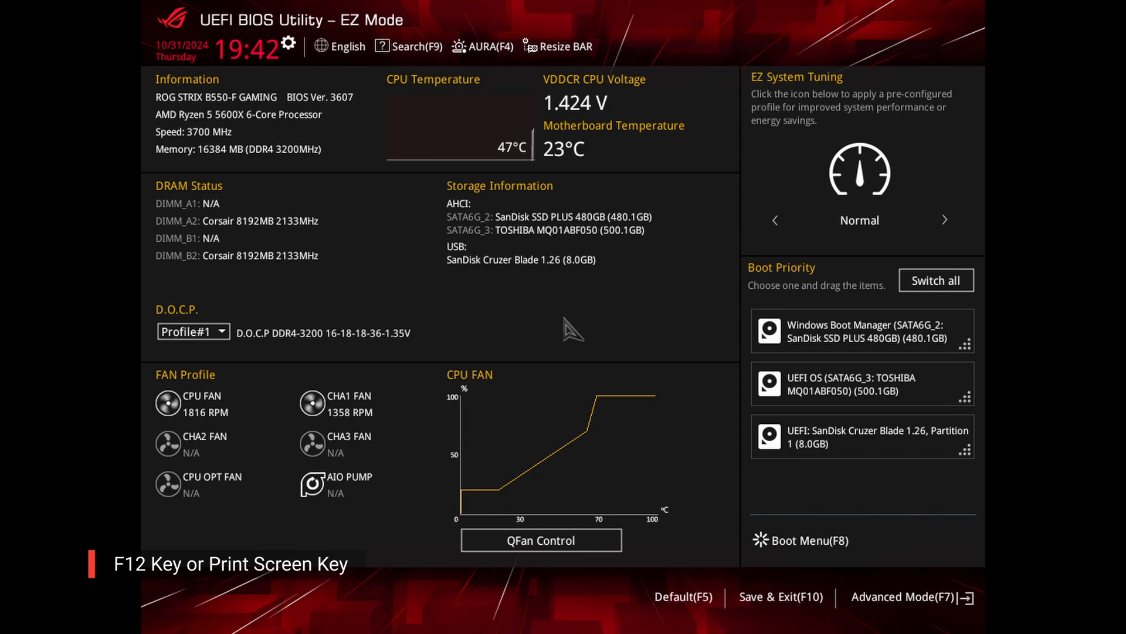